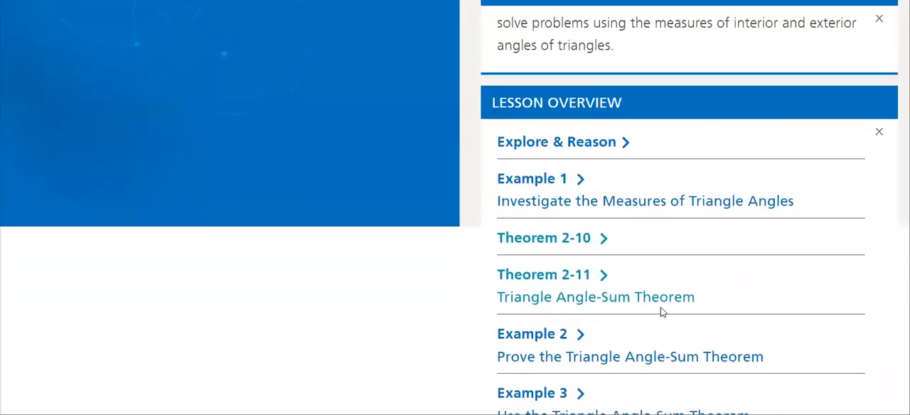
# Open the Explore & Reason activity from the Lesson Overview panel
pyautogui.click(556, 141)
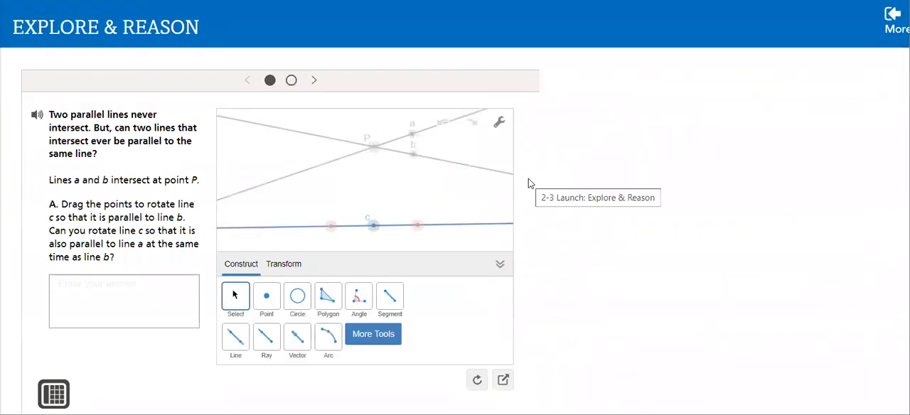
pyautogui.moveTo(267, 134)
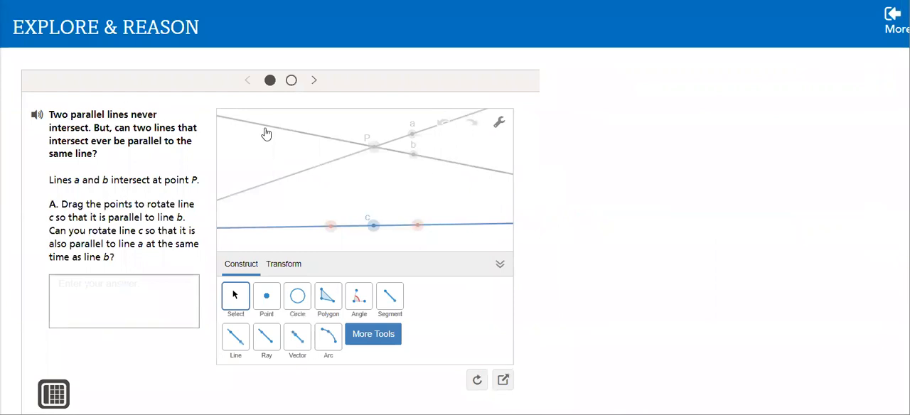
pyautogui.moveTo(276, 137)
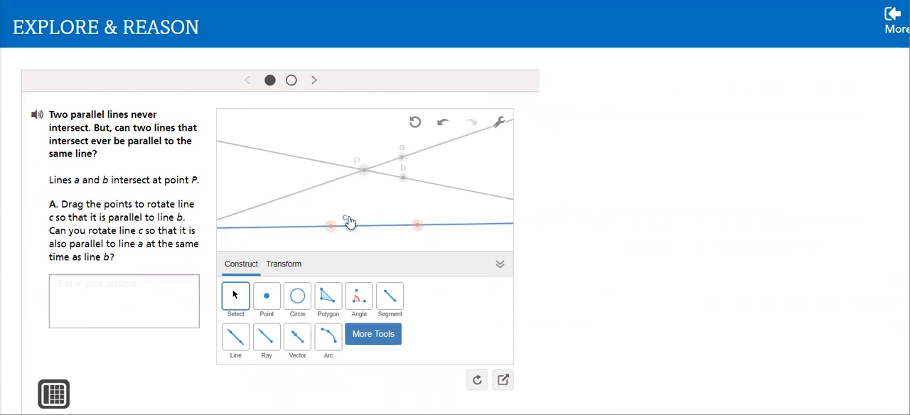
# Slide line c's control point left, then right, to test parallelism with line b
pyautogui.moveTo(348, 224); pyautogui.dragTo(332, 225)
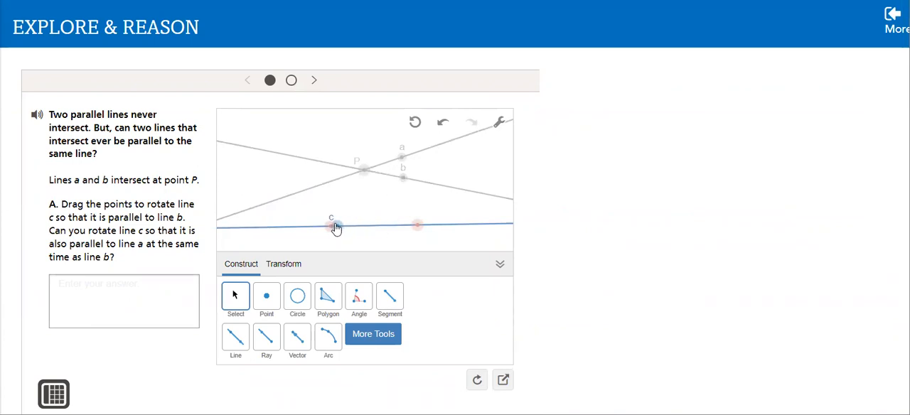
pyautogui.moveTo(334, 227); pyautogui.dragTo(412, 226)
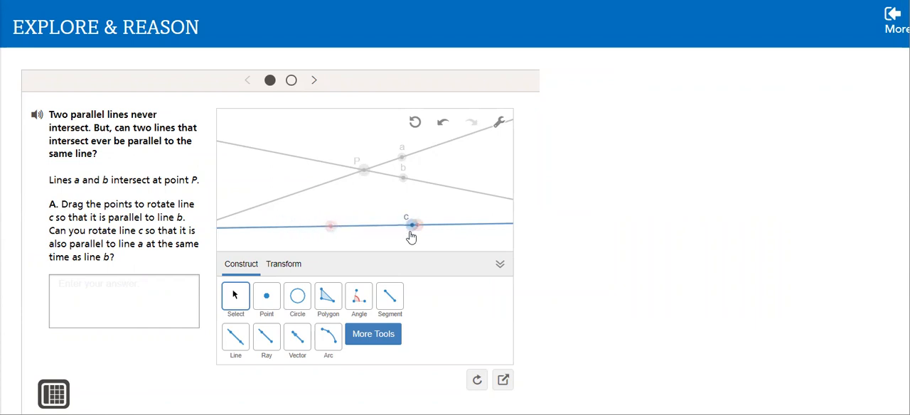
pyautogui.moveTo(763, 274)
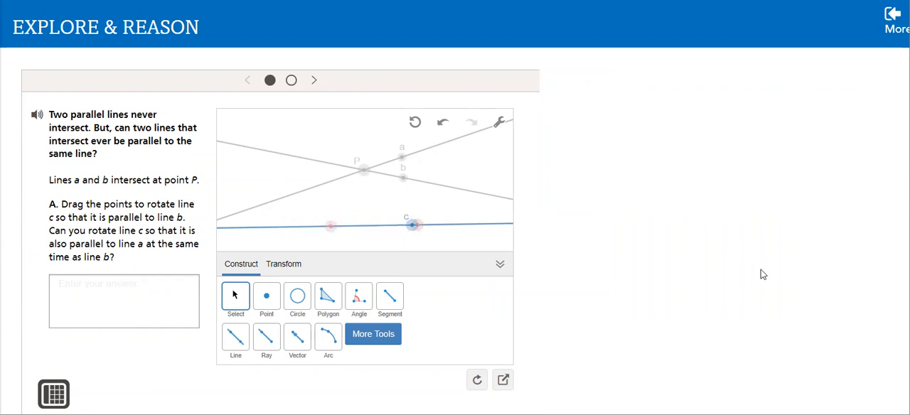
pyautogui.scroll(-3)
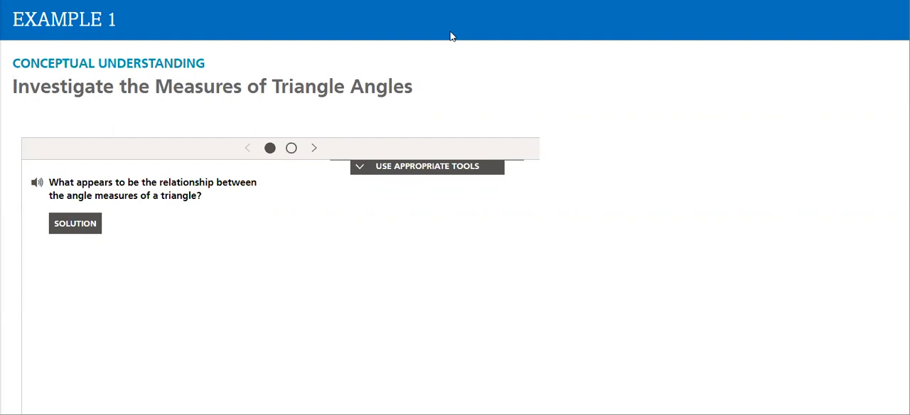
# Reveal the Example 1 solution and drag the angle 1 and angle 2 corners to reshape the triangle
pyautogui.click(74, 223)
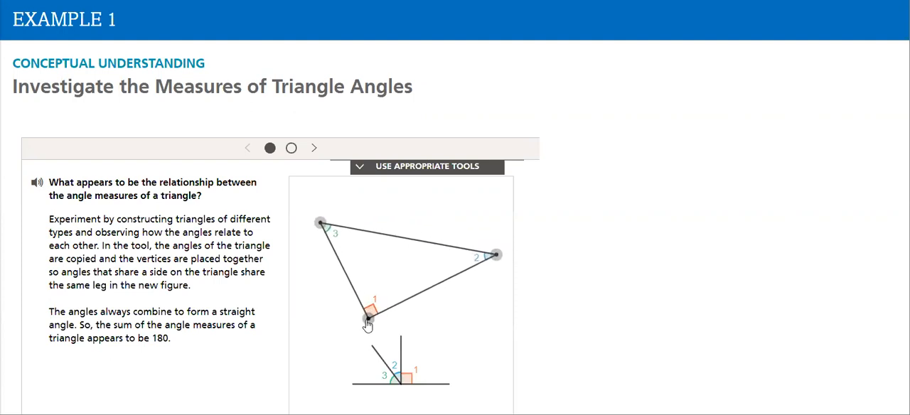
pyautogui.moveTo(368, 315); pyautogui.dragTo(306, 315)
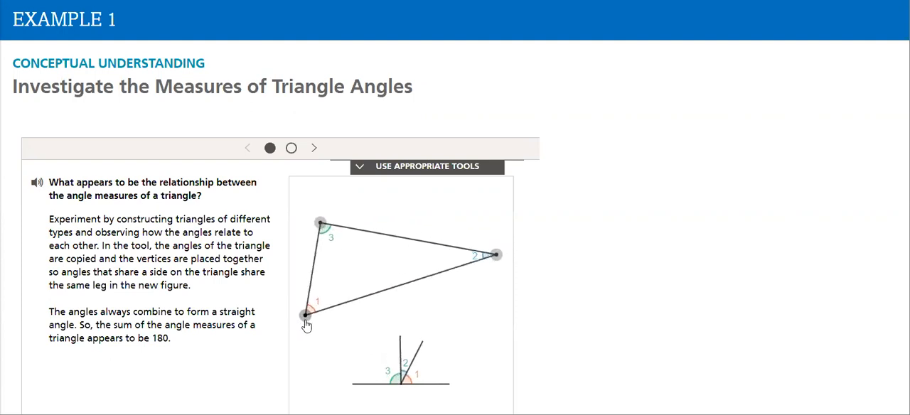
pyautogui.moveTo(304, 315); pyautogui.dragTo(428, 340)
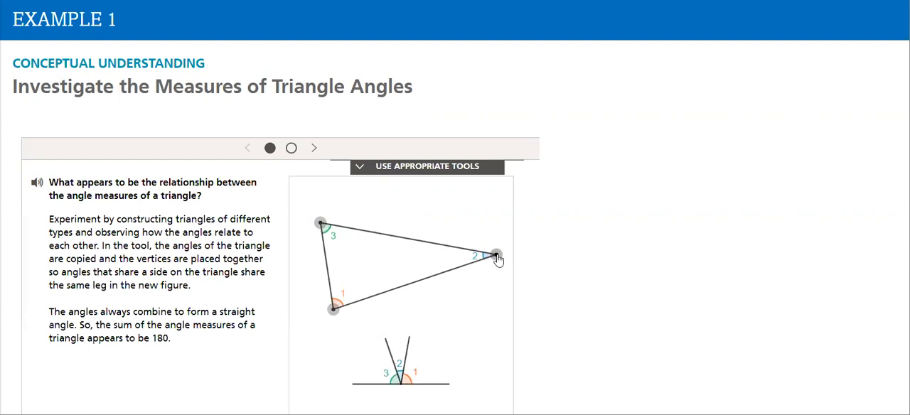
pyautogui.moveTo(494, 256); pyautogui.dragTo(383, 210)
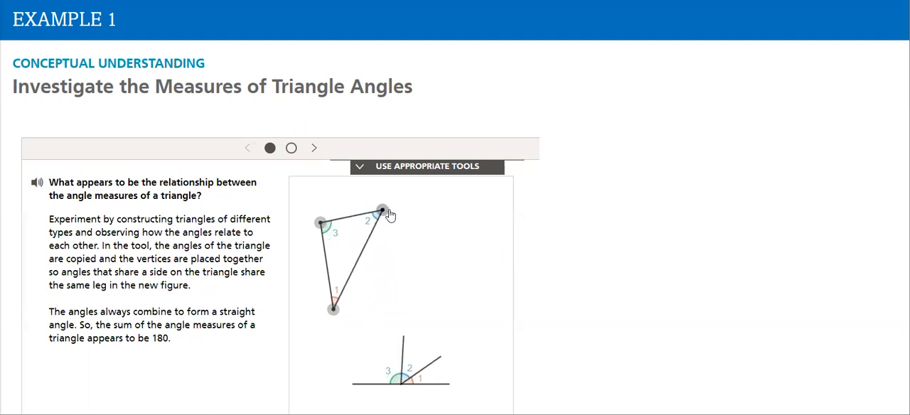
pyautogui.moveTo(382, 207); pyautogui.dragTo(455, 253)
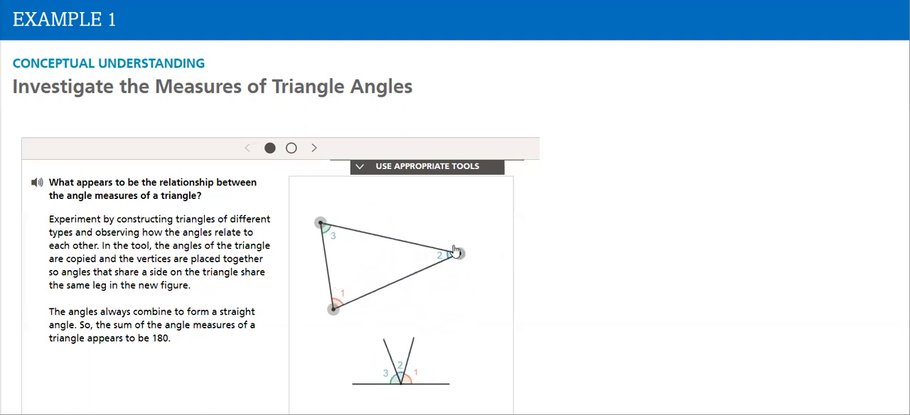
pyautogui.moveTo(453, 253); pyautogui.dragTo(498, 317)
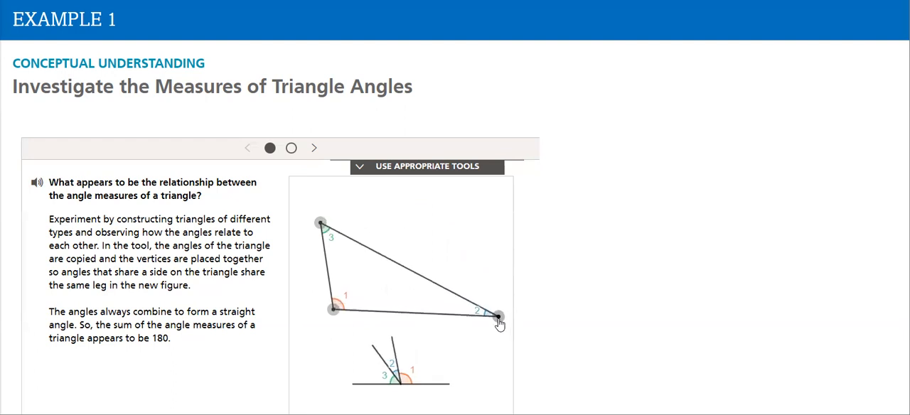
pyautogui.moveTo(497, 318); pyautogui.dragTo(441, 320)
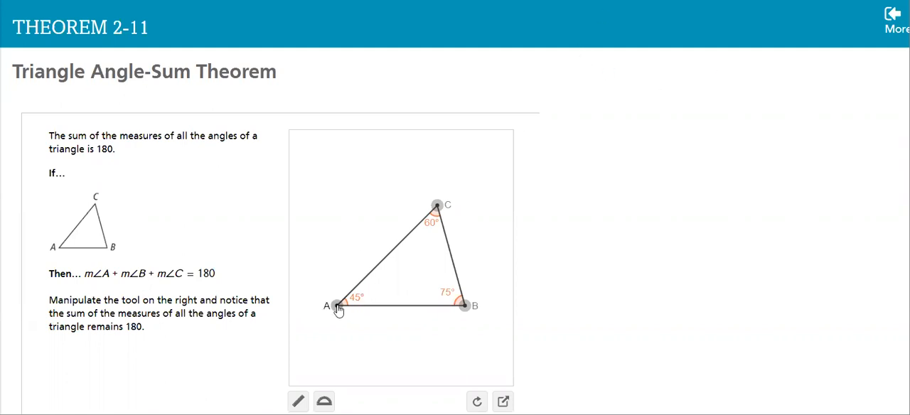
# Drag vertices A and B of the Theorem 2-11 triangle until angles read 43°, 99°, 38°
pyautogui.moveTo(334, 306); pyautogui.dragTo(373, 235)
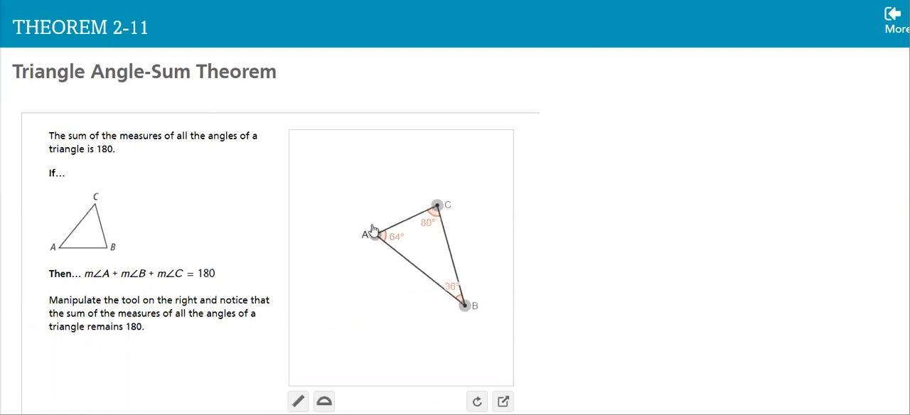
pyautogui.moveTo(373, 234); pyautogui.dragTo(327, 167)
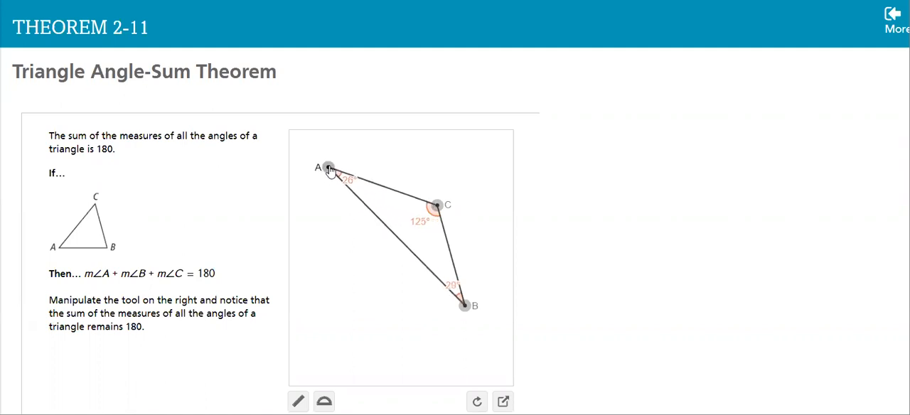
pyautogui.moveTo(327, 168); pyautogui.dragTo(318, 156)
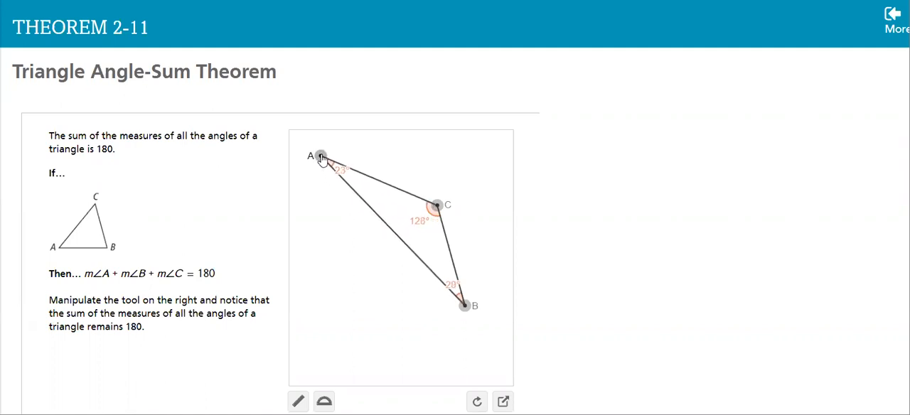
pyautogui.moveTo(321, 157); pyautogui.dragTo(320, 153)
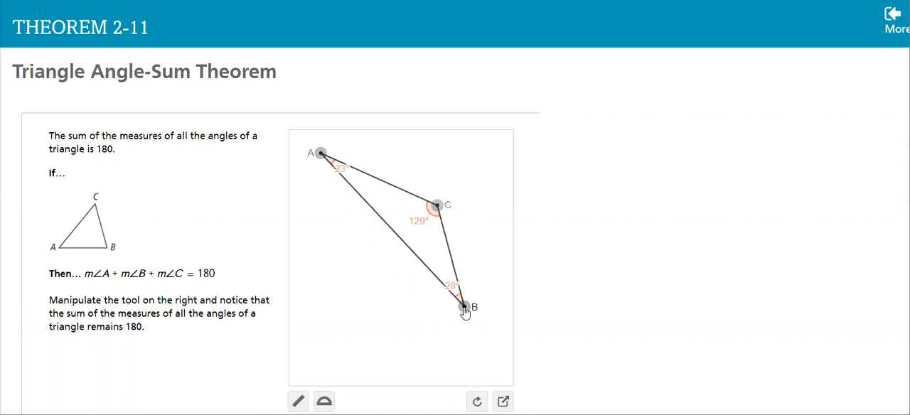
pyautogui.moveTo(462, 308); pyautogui.dragTo(459, 314)
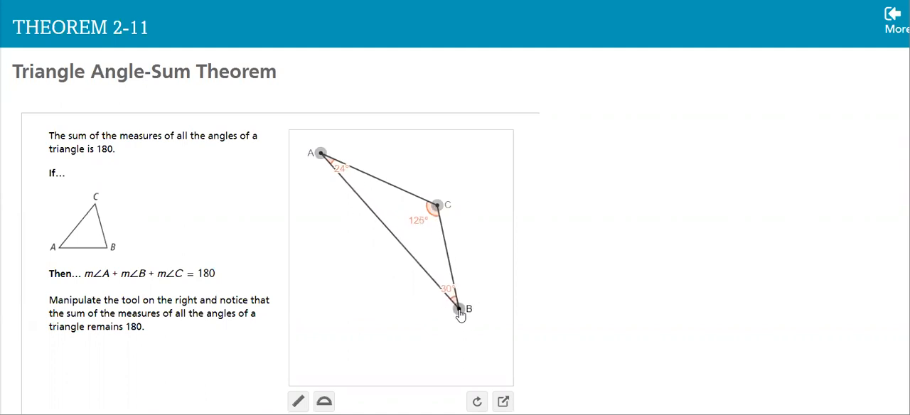
pyautogui.moveTo(460, 311); pyautogui.dragTo(469, 304)
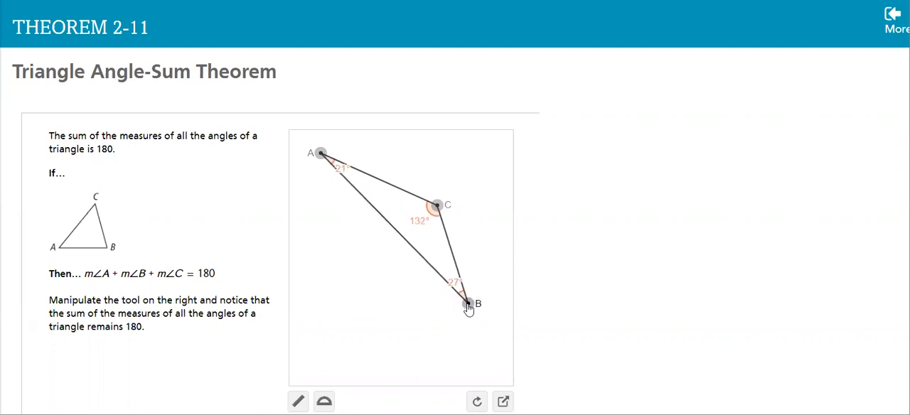
pyautogui.moveTo(468, 307); pyautogui.dragTo(474, 291)
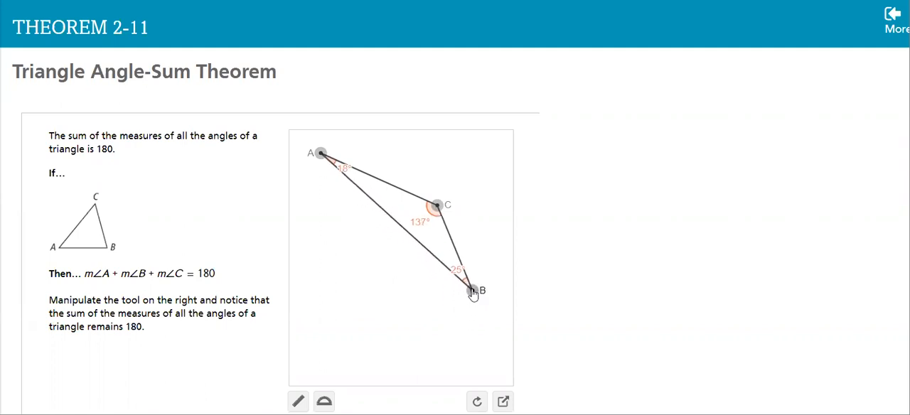
pyautogui.moveTo(475, 292); pyautogui.dragTo(454, 295)
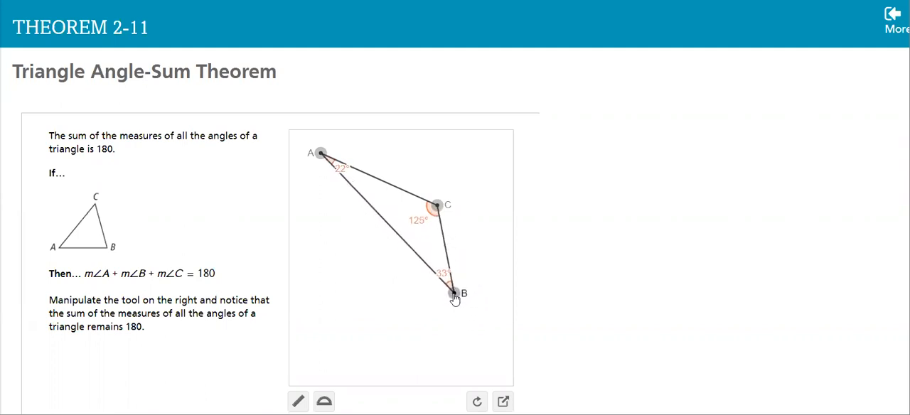
pyautogui.moveTo(455, 295); pyautogui.dragTo(430, 334)
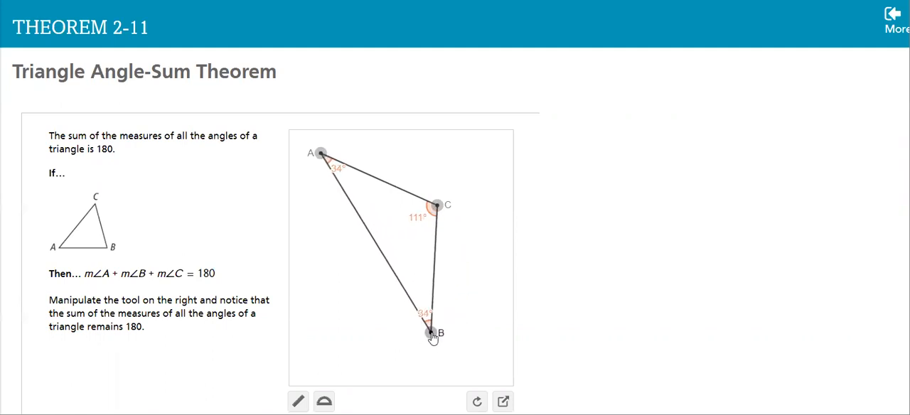
pyautogui.moveTo(430, 334); pyautogui.dragTo(423, 340)
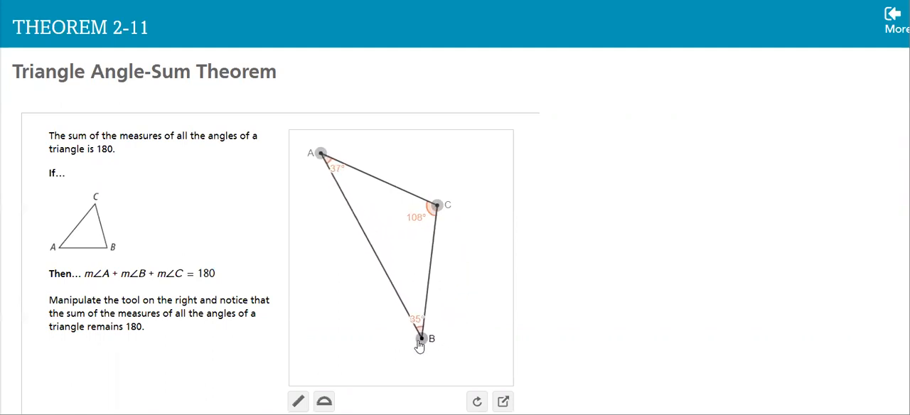
pyautogui.moveTo(421, 339); pyautogui.dragTo(400, 343)
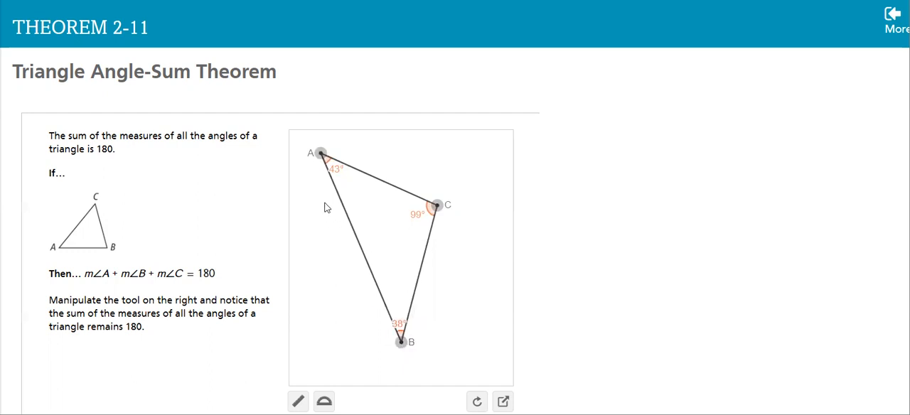
pyautogui.moveTo(354, 217)
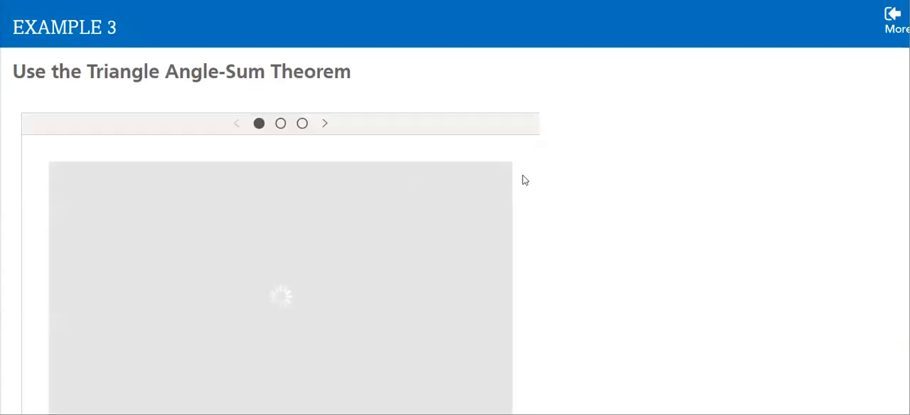
# Scroll down the lesson past Example 3 to Theorem 2-12
pyautogui.scroll(-3)
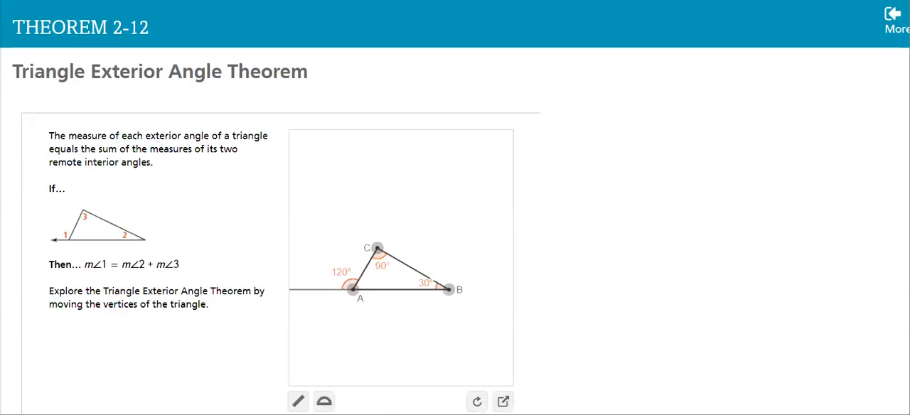
pyautogui.moveTo(349, 272)
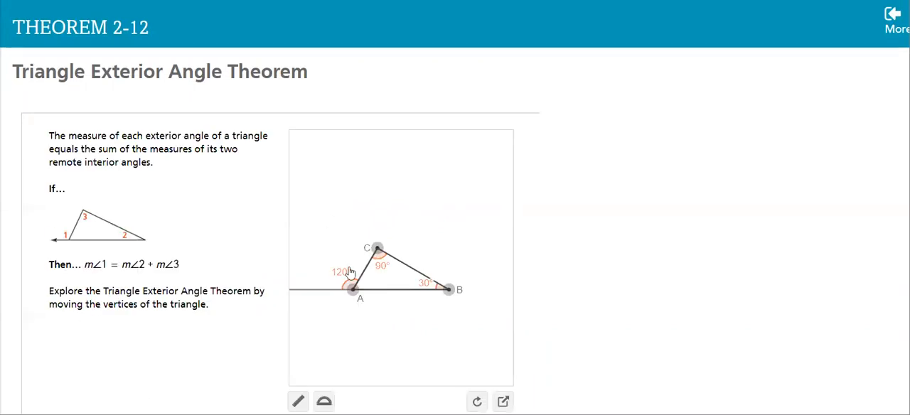
# Drag vertex A left, then up and right, to form a 132° exterior angle
pyautogui.moveTo(348, 287); pyautogui.dragTo(318, 290)
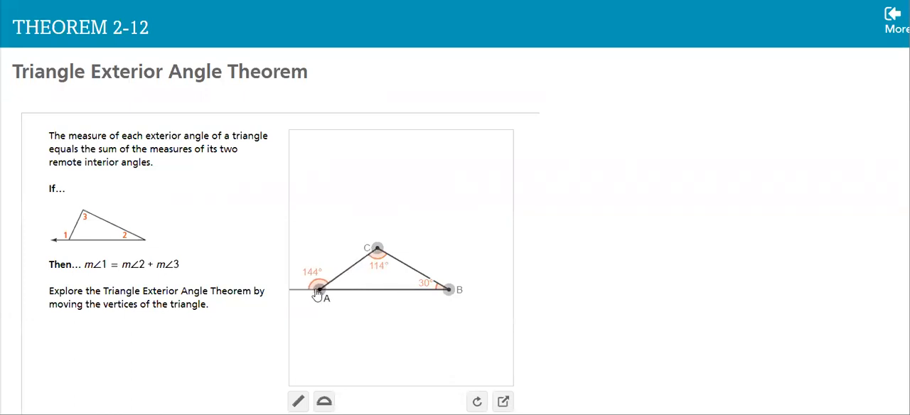
pyautogui.moveTo(316, 291); pyautogui.dragTo(343, 249)
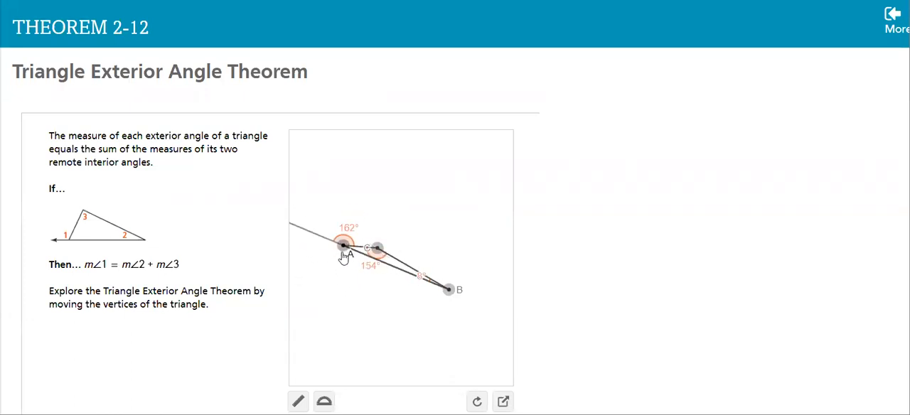
pyautogui.moveTo(345, 245); pyautogui.dragTo(465, 192)
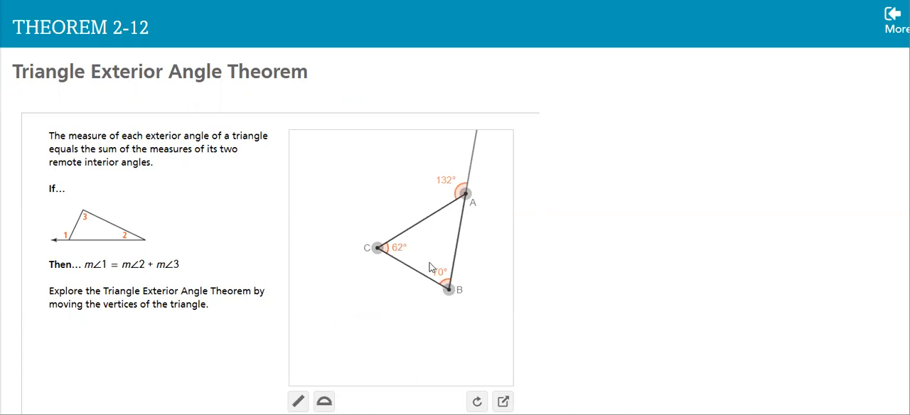
pyautogui.moveTo(421, 238)
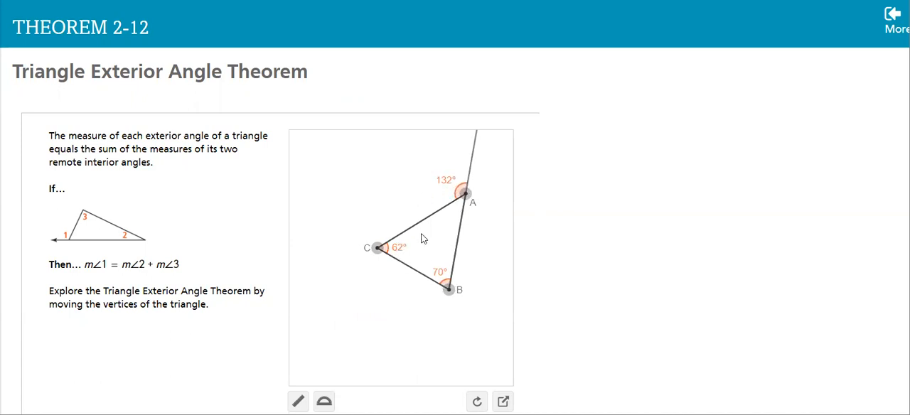
pyautogui.moveTo(359, 315)
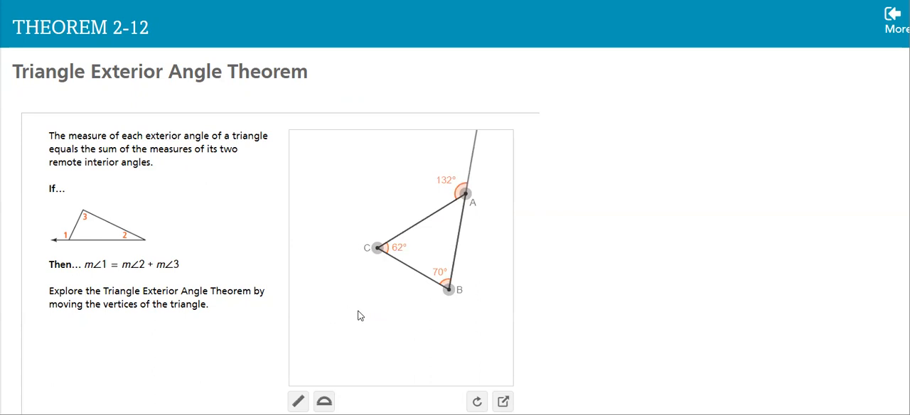
pyautogui.moveTo(342, 325)
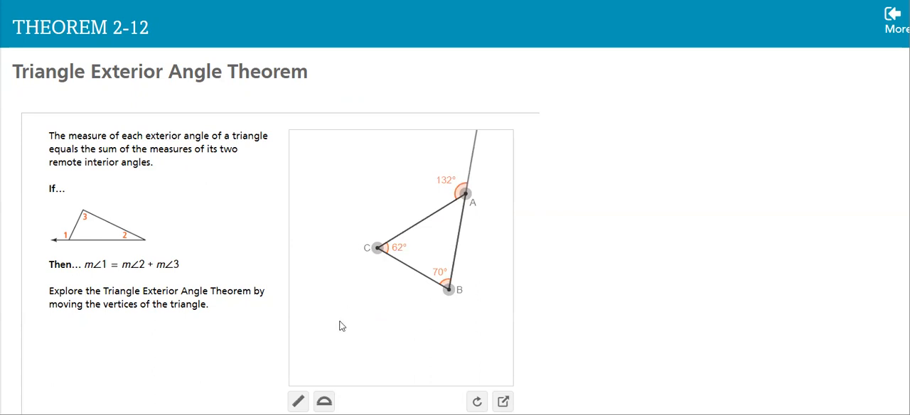
pyautogui.moveTo(78, 183)
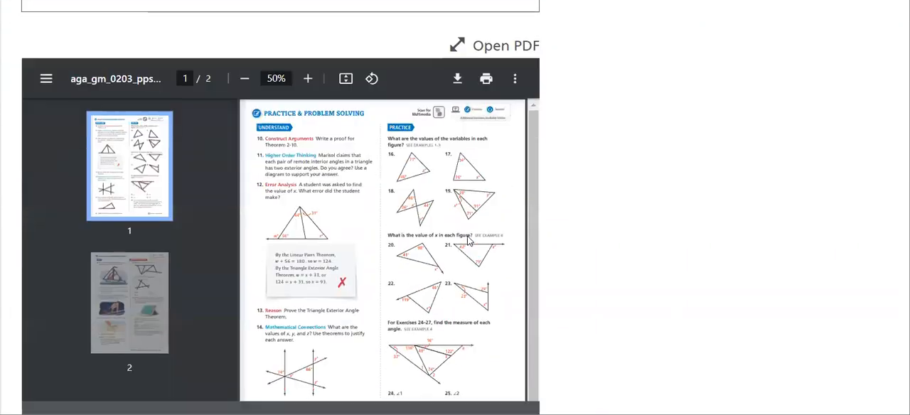
# Scroll through the Practice & Problem Solving PDF to exercises 10–23
pyautogui.scroll(-3)
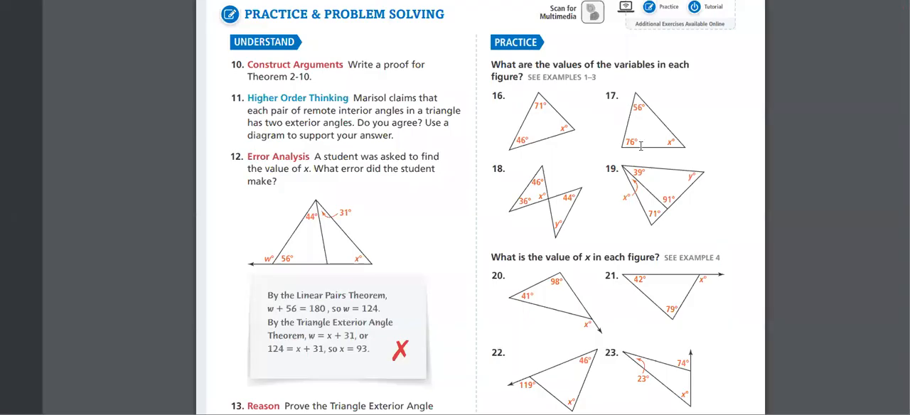
pyautogui.scroll(-3)
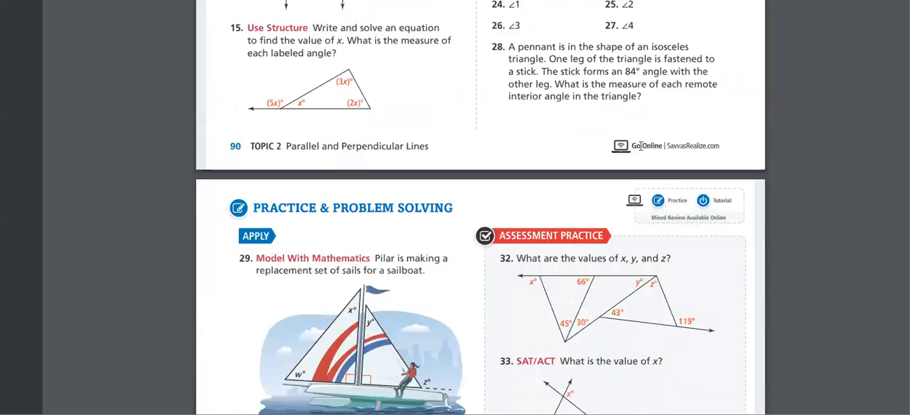
pyautogui.scroll(-3)
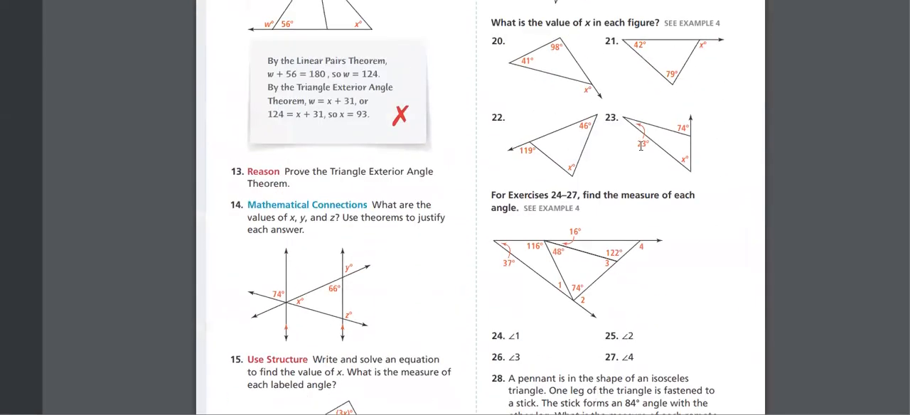
pyautogui.scroll(-3)
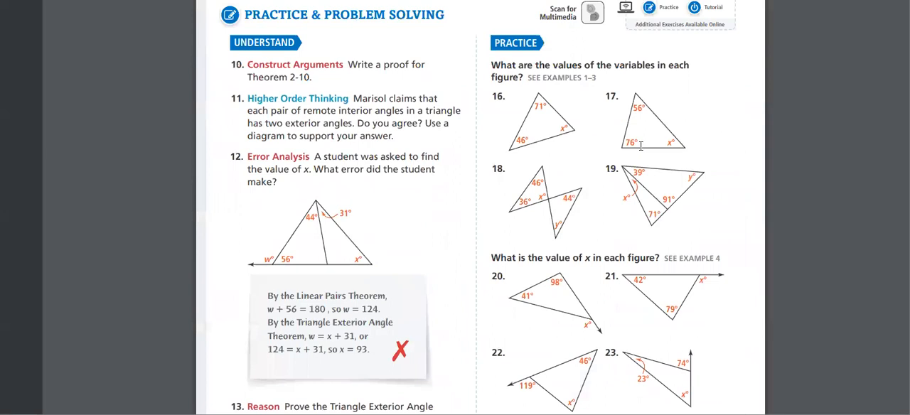